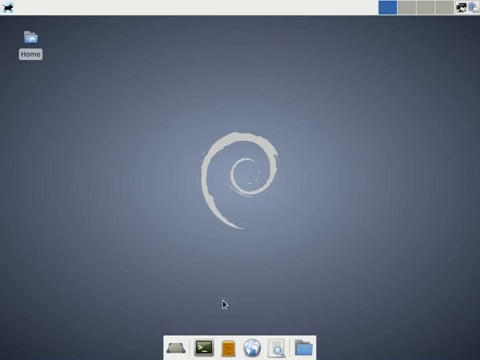
# Launch the notebook server from a terminal with 'ipython notebook --matplotlib=...'
pyautogui.click(211, 345)
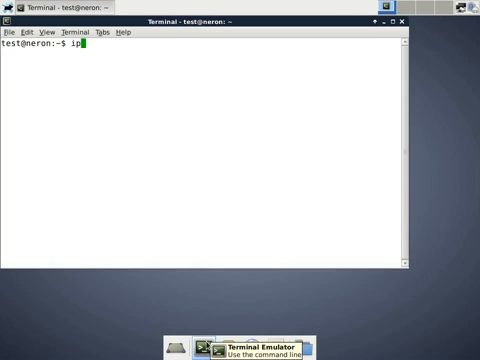
pyautogui.write('ython notebook')
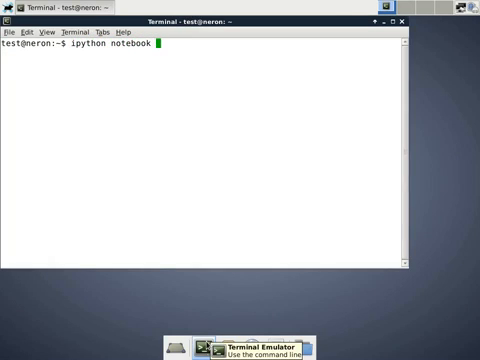
pyautogui.write('--matplo')
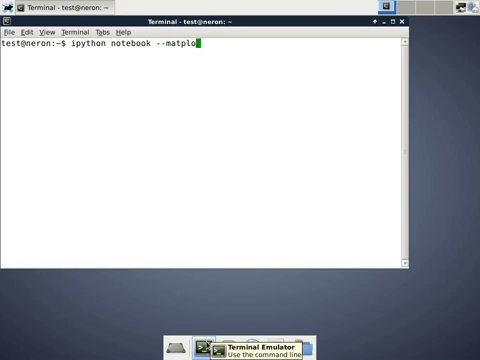
pyautogui.write('lib=')
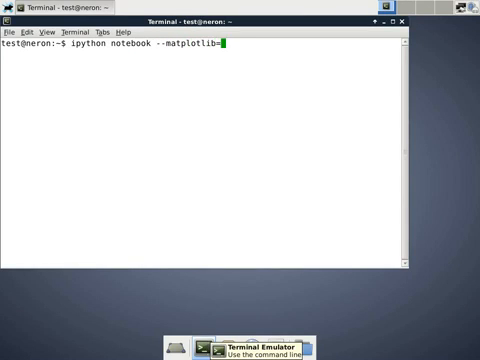
pyautogui.press('Return')
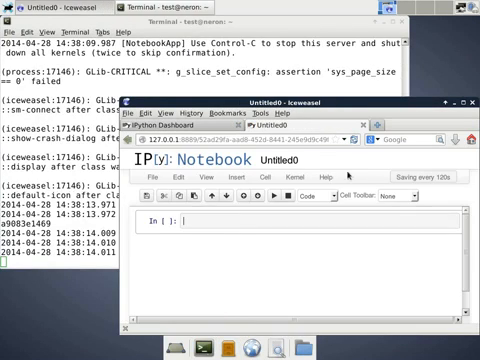
# Switch Iceweasel to full-screen view using View > Full Screen
pyautogui.click(155, 118)
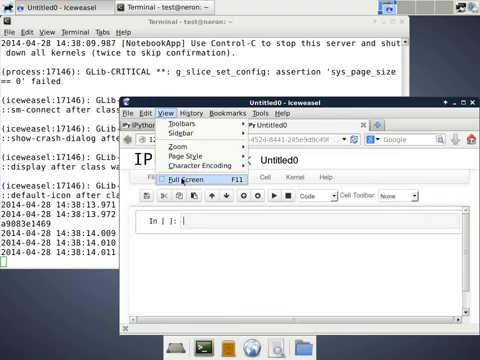
pyautogui.click(181, 179)
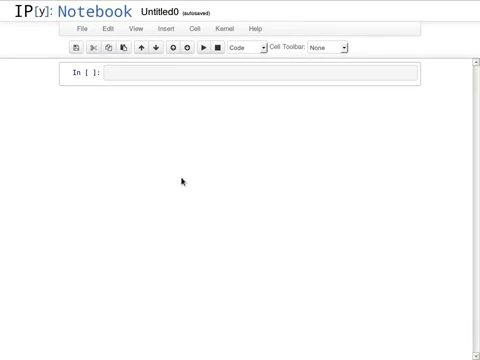
# Import kwant and define billiard(pos) returning x**2 + y**2 < 100**2
pyautogui.write('import kwant')
pyautogui.write('def billiard')
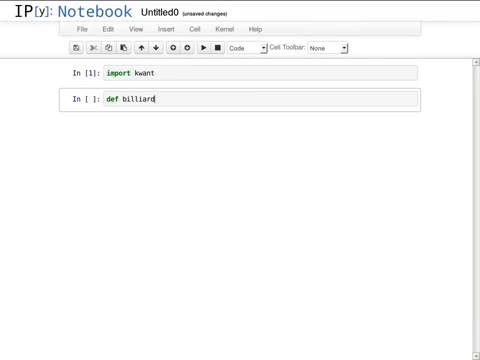
pyautogui.write('(pos)')
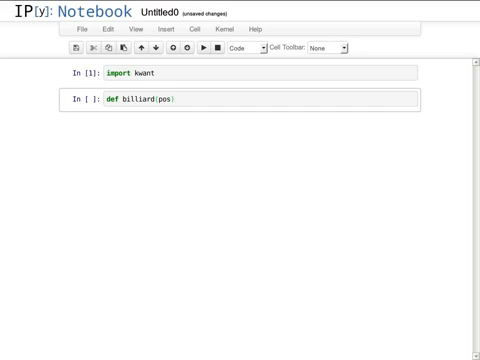
pyautogui.write(':')
pyautogui.write('x, y = pos')
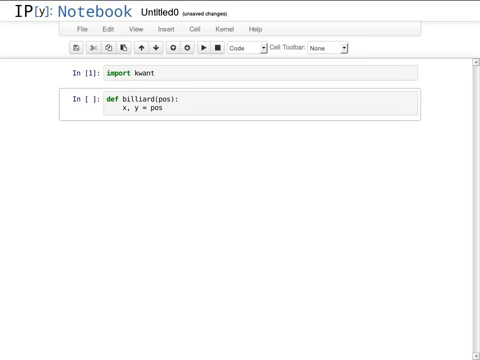
pyautogui.press('Return')
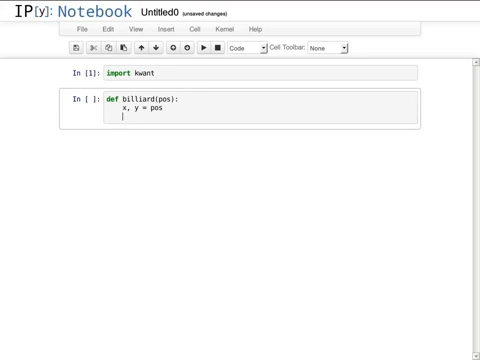
pyautogui.write('return x**2')
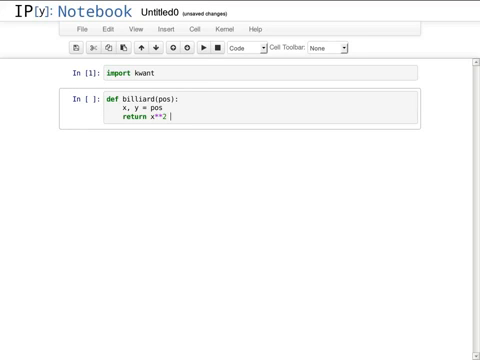
pyautogui.write('+ y**')
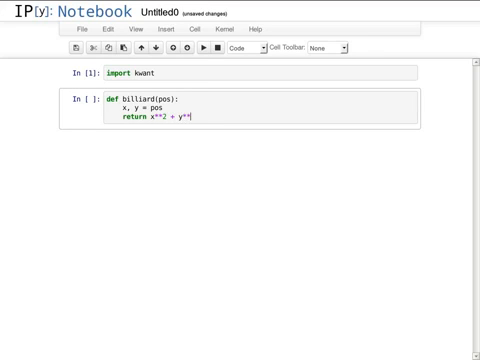
pyautogui.write('< 100')
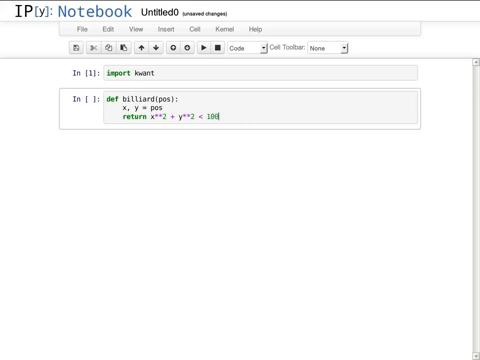
pyautogui.write('**2')
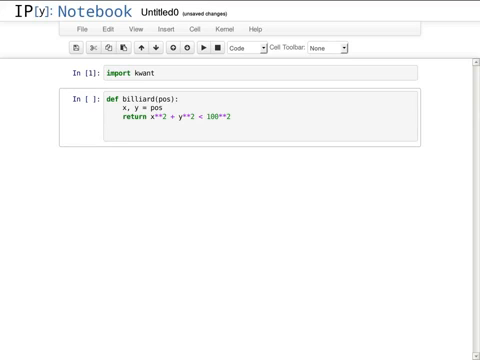
# Create sys = kwant.Builder() and a square lattice lat
pyautogui.write('sys = kwant.Buil')
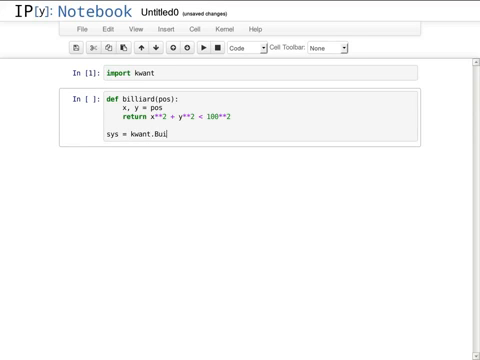
pyautogui.write('lder()')
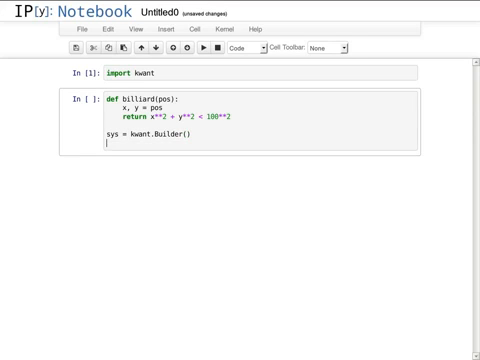
pyautogui.write('lat = kwant')
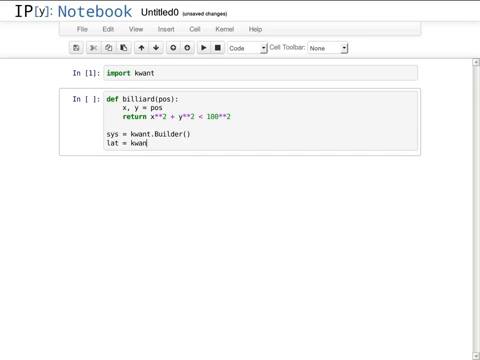
pyautogui.write('t.lattice.square(')
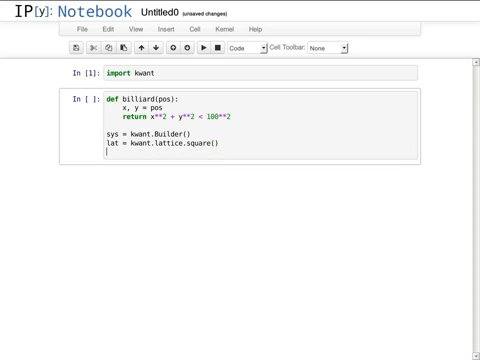
# Fill lat.shape(billiard, (0, 0)) with on-site value 4 and begin sys[lat.neighbors()]
pyautogui.write('sys')
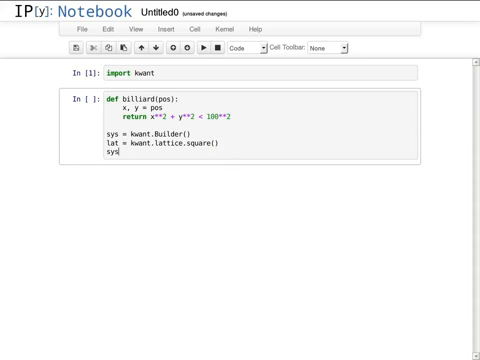
pyautogui.write('[lat.shape(bi')
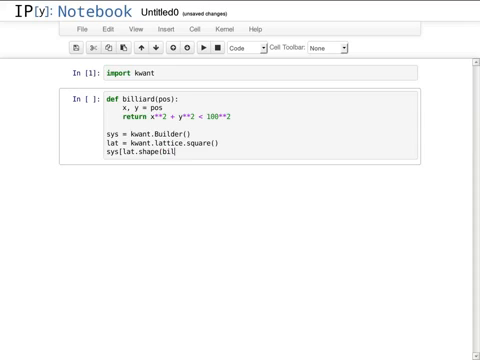
pyautogui.write('liard,')
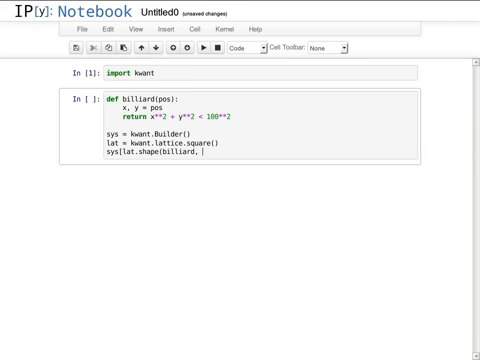
pyautogui.write('(0, 0))')
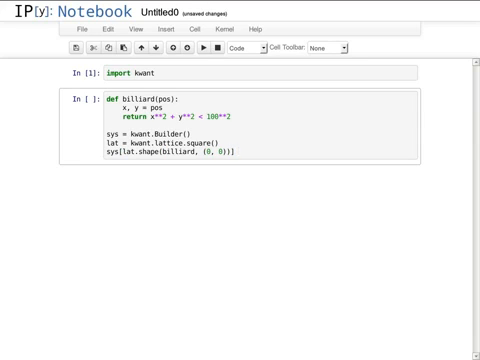
pyautogui.write('= 4')
pyautogui.write('sys')
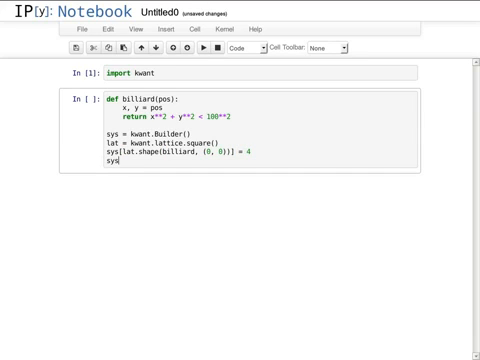
pyautogui.write('[lat.neighbo')
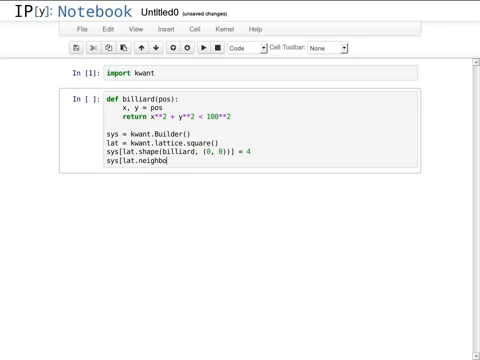
pyautogui.write('rs()] =')
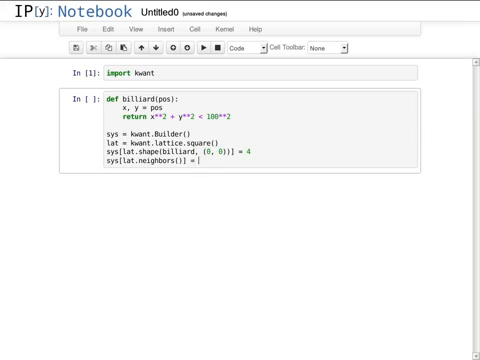
# Set neighbor hoppings to -1, run the cell, and plot with kwant.plot(sys)
pyautogui.write('-1')
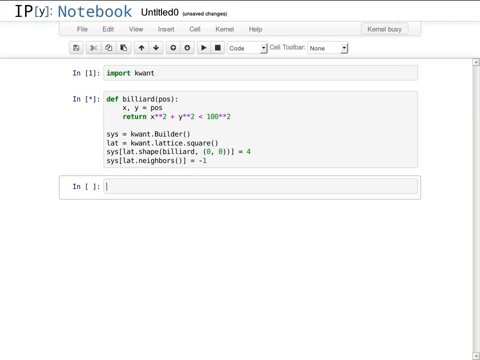
pyautogui.write('kwant.')
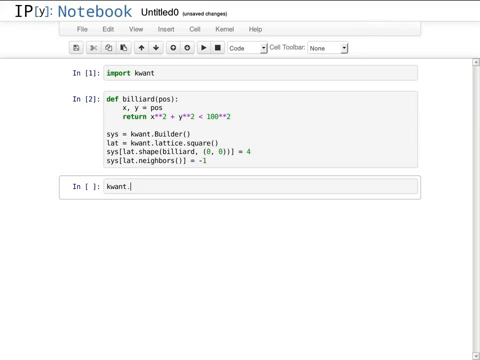
pyautogui.write('plot(sys);')
pyautogui.click(260, 129)
pyautogui.write('lead')
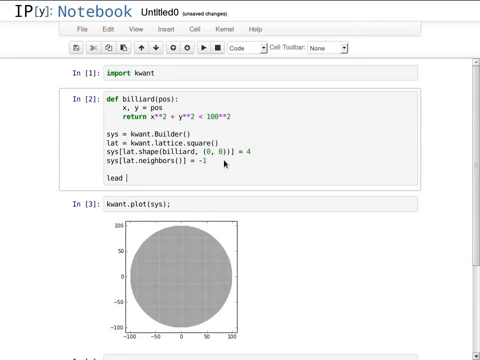
# Define a lead Builder with TranslationalSymmetry([-1, 0]), range(30, 60) sites at 4, hoppings -1
pyautogui.write('= kwant')
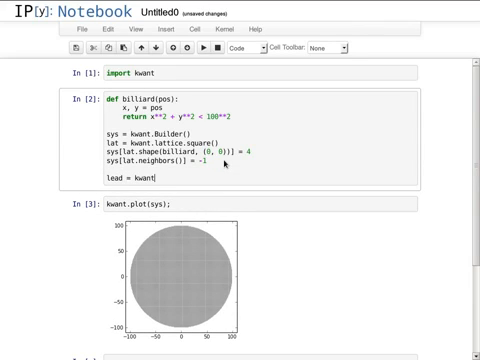
pyautogui.write('.Builder')
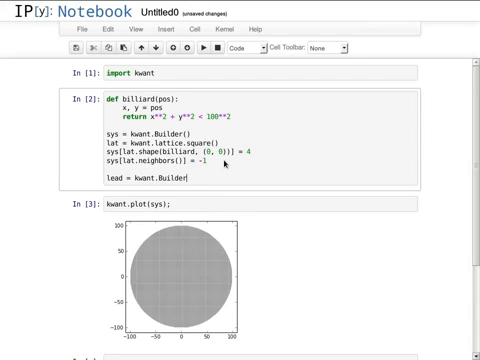
pyautogui.write('(kwant.Translational')
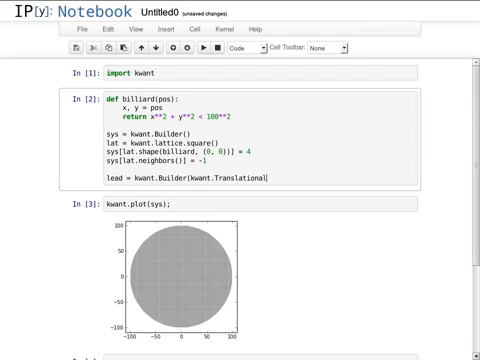
pyautogui.write('Symmetry([-1,')
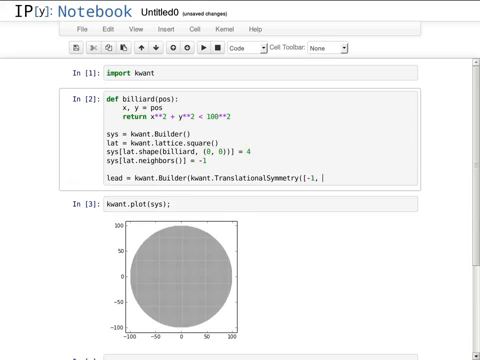
pyautogui.write('0')
pyautogui.write('lead[(lat(0, y) for y in range')
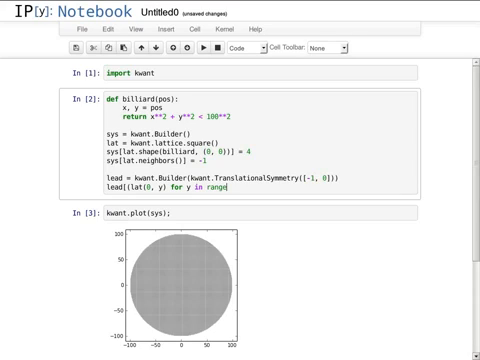
pyautogui.write('30, 60)] = 4')
pyautogui.write('lead[')
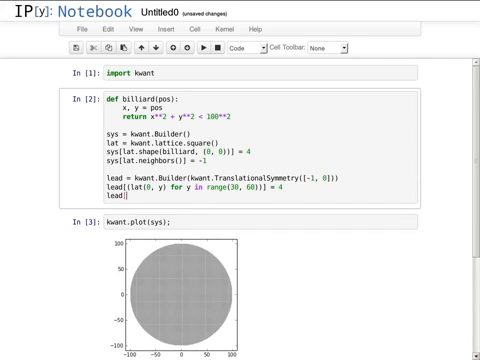
pyautogui.write('[lat.neighbors()] = -1')
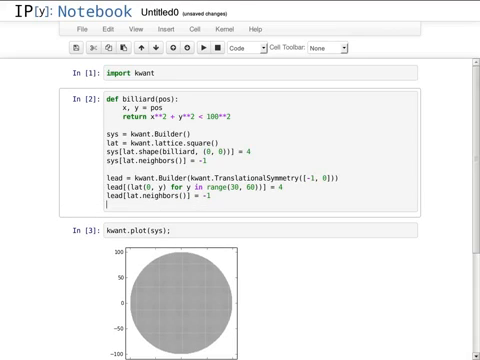
# Add sys.attach_lead(lead) and sys.finalized(), rerun, and view the plot's left lead stub
pyautogui.write('sys.atta')
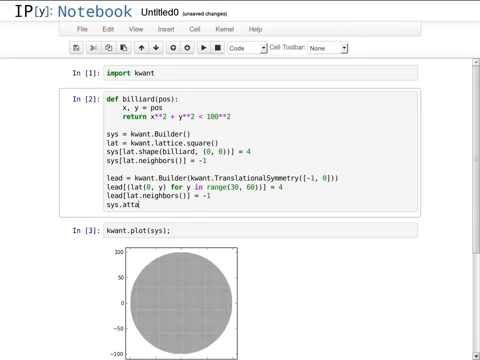
pyautogui.write('ch_lead(lead);')
pyautogui.write('sys = sys.finalized()')
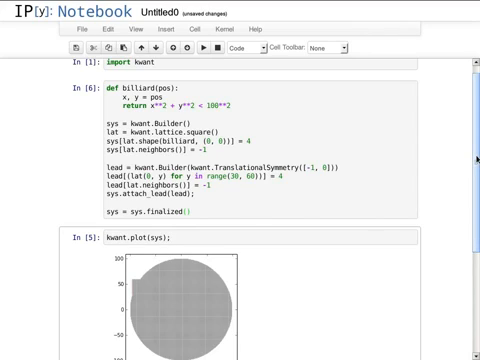
pyautogui.scroll(-3)
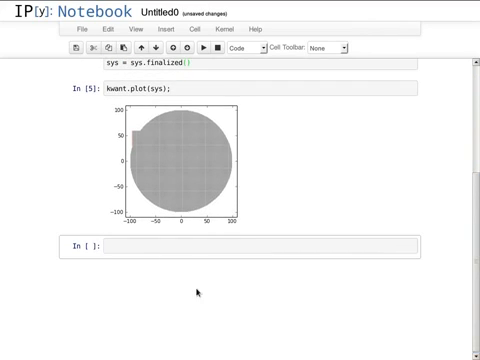
# Compute ldos = kwant.ldos(sys, 0.2) and plot it with kwant.plotter.map(sys, ldos)
pyautogui.write('ldos')
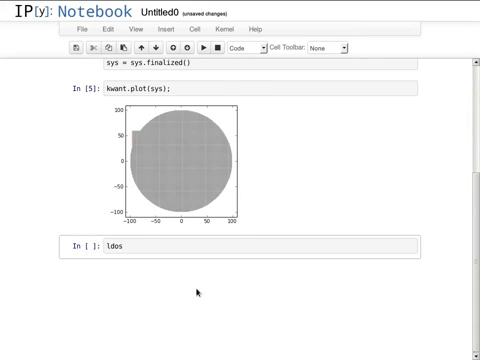
pyautogui.write('= kwant')
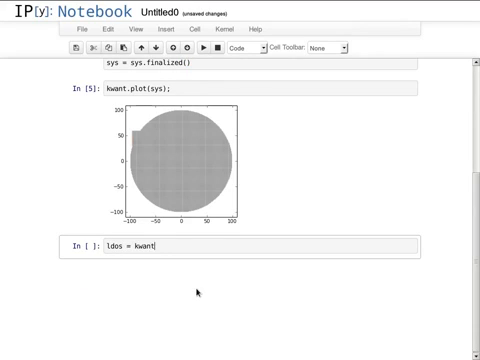
pyautogui.write('.ldos')
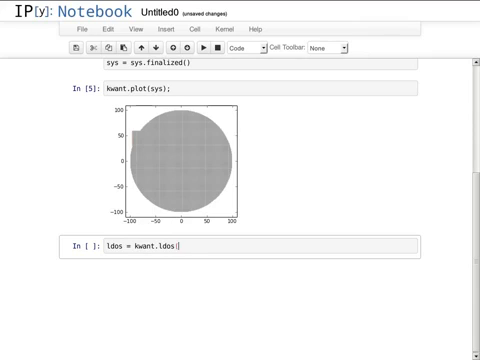
pyautogui.write('(sys, 0.2')
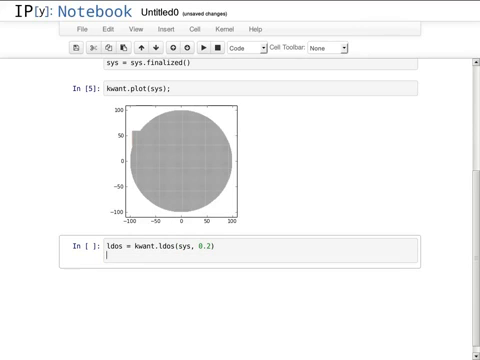
pyautogui.write('kwant.plotter.map')
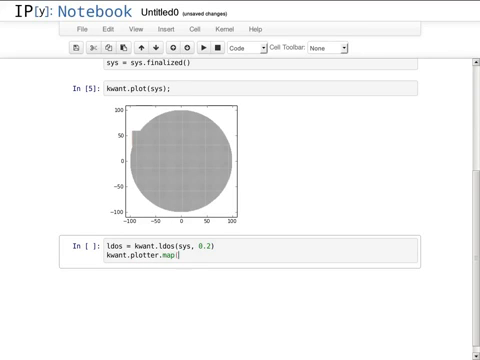
pyautogui.write('(sys, ldos);')
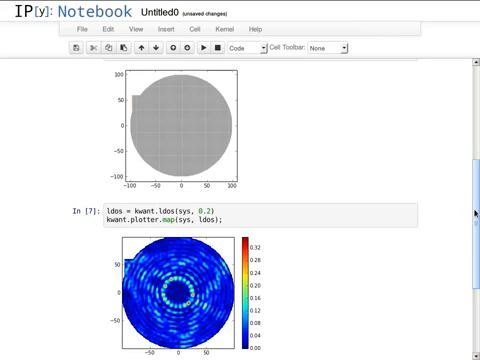
pyautogui.scroll(3)
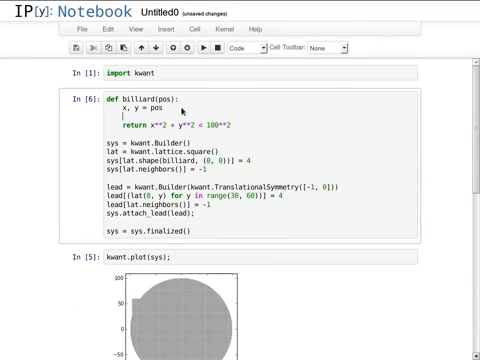
# Add x = max(abs(x) - 70, 0) to billiard, rerun all cells, and view the stadium results
pyautogui.write('x = max(abs(x) - 70, 0')
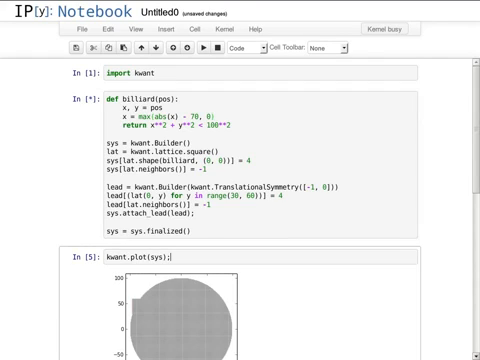
pyautogui.scroll(-3)
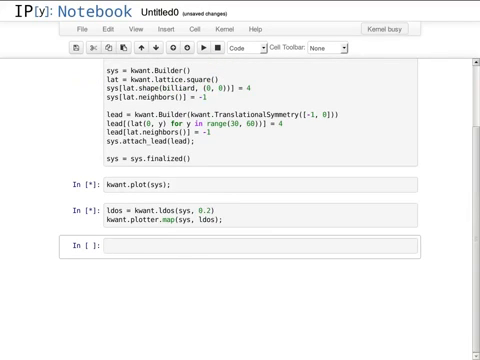
pyautogui.moveTo(320, 180)
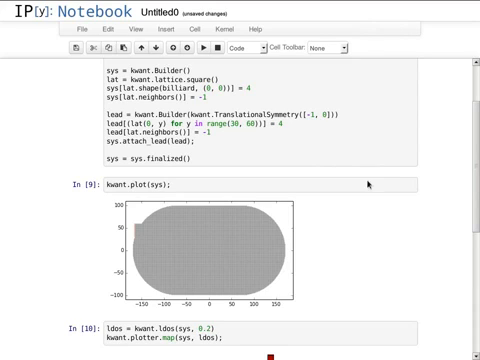
pyautogui.scroll(-3)
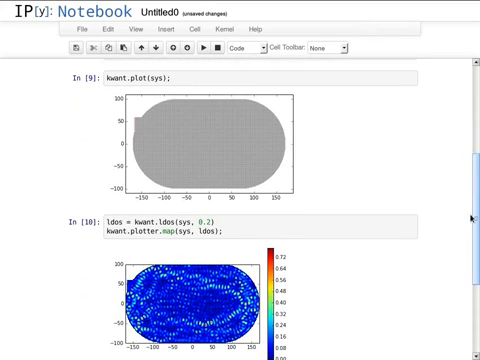